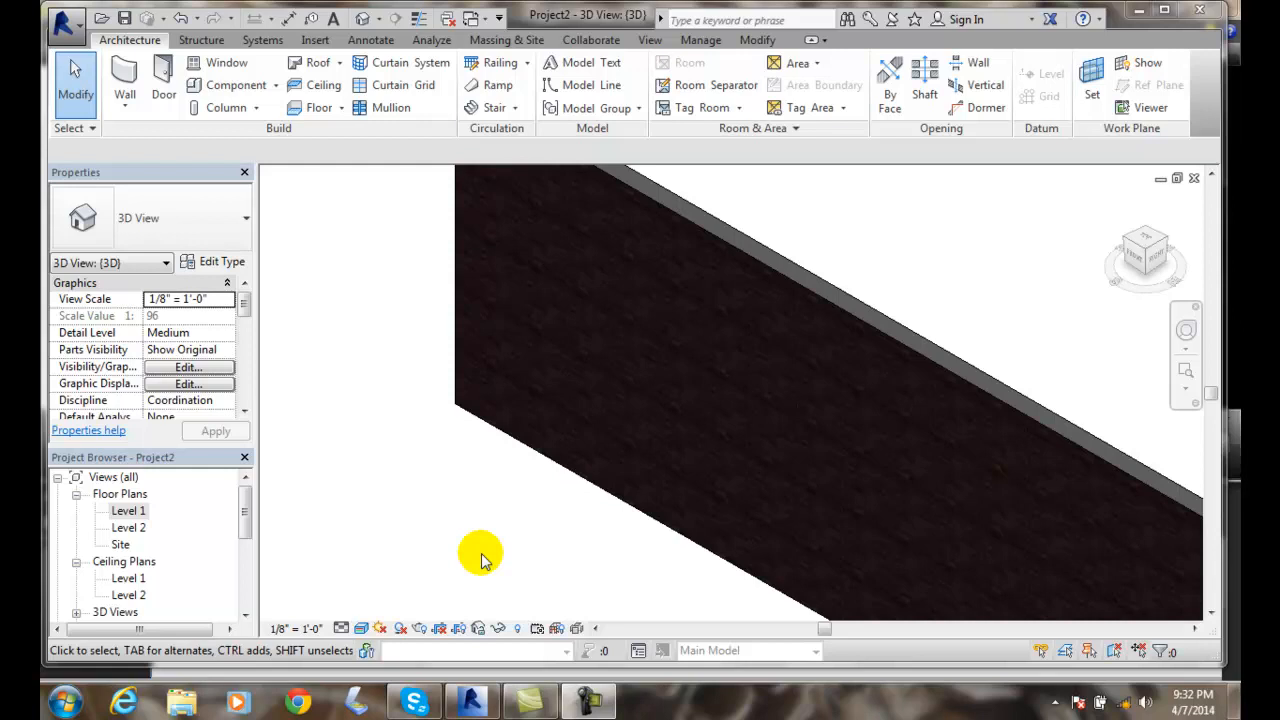
{"action": "mouse_move", "coordinate": [440, 561]}
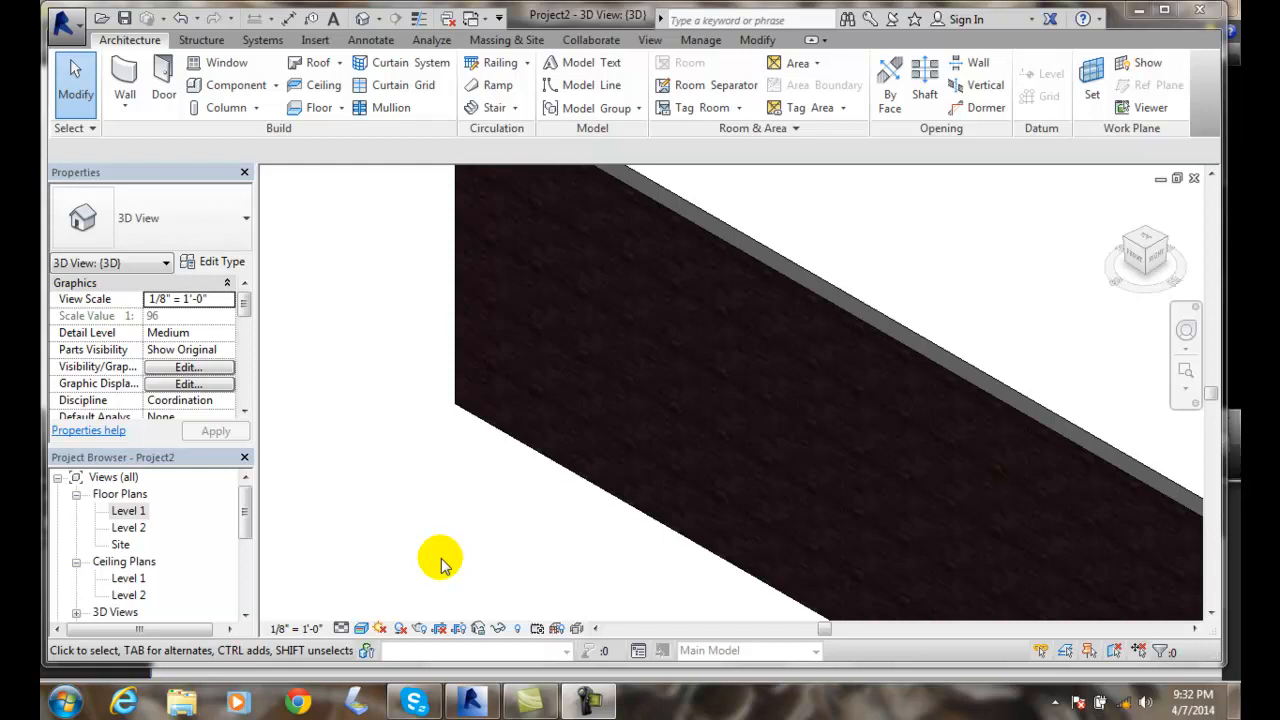
{"action": "mouse_move", "coordinate": [686, 455]}
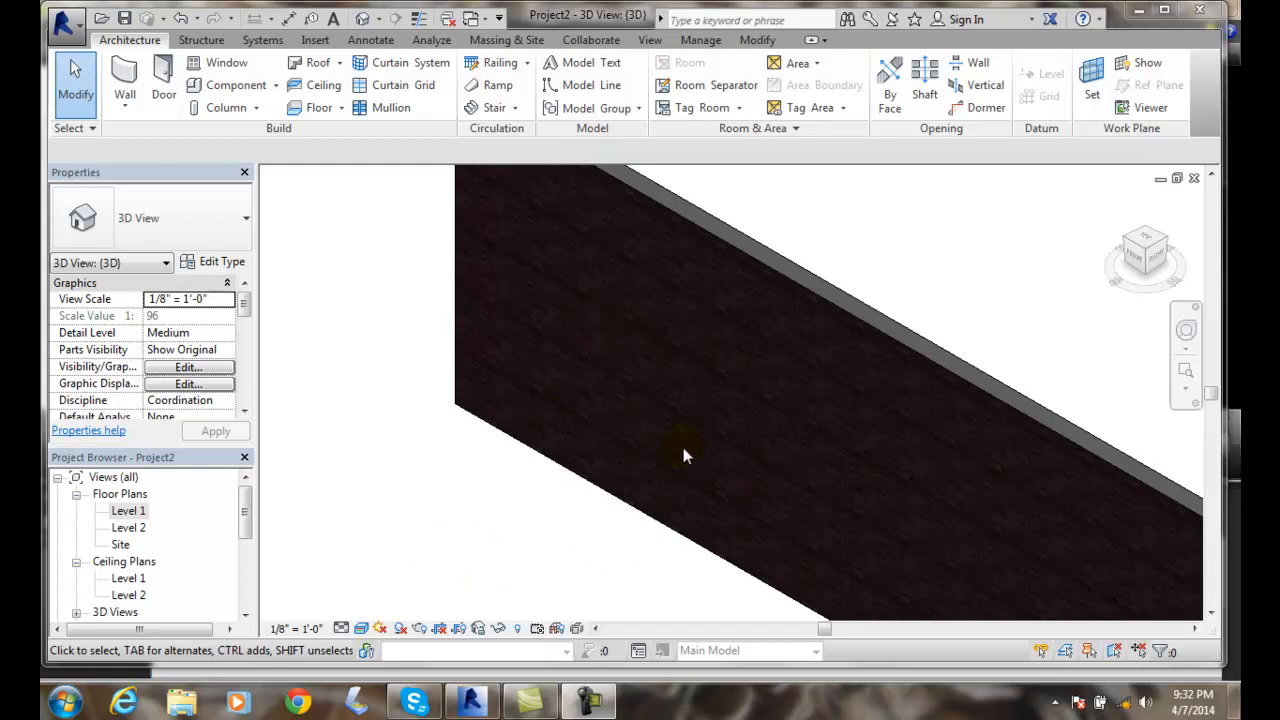
{"action": "mouse_move", "coordinate": [693, 313]}
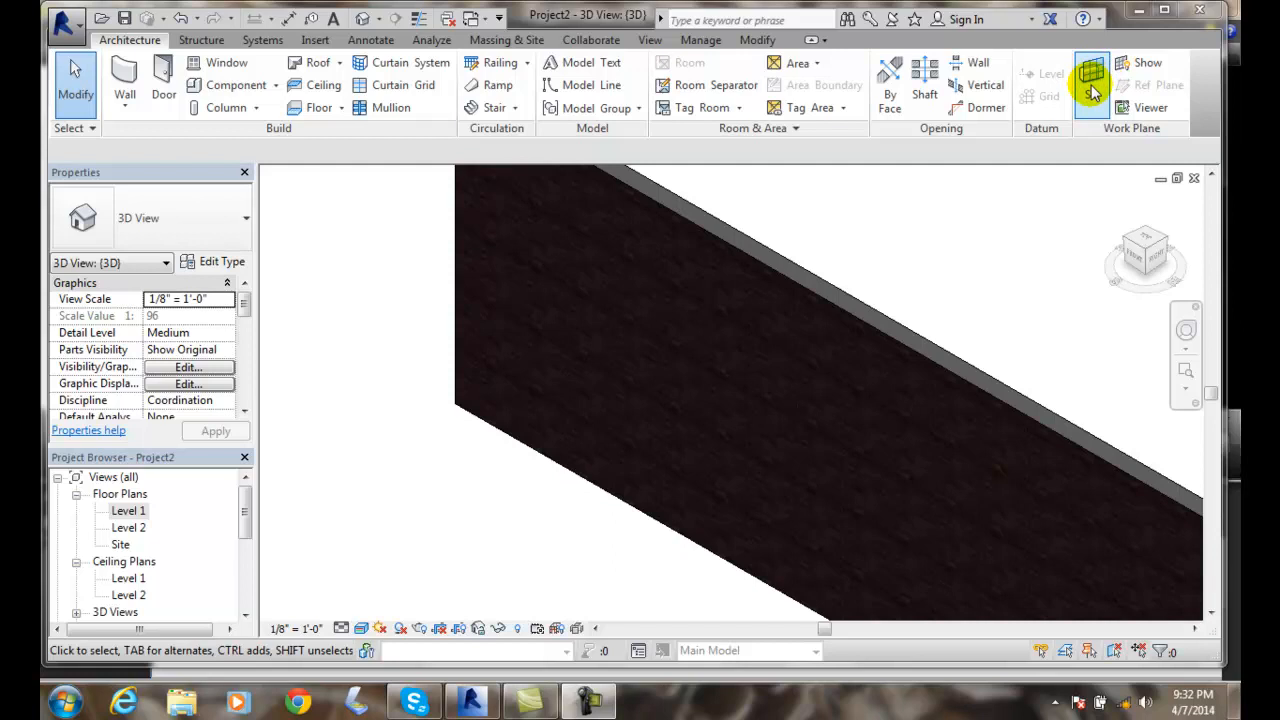
Set the brick exterior wall's outer face as the work plane and start Model Text.
{"action": "left_click", "coordinate": [1091, 75]}
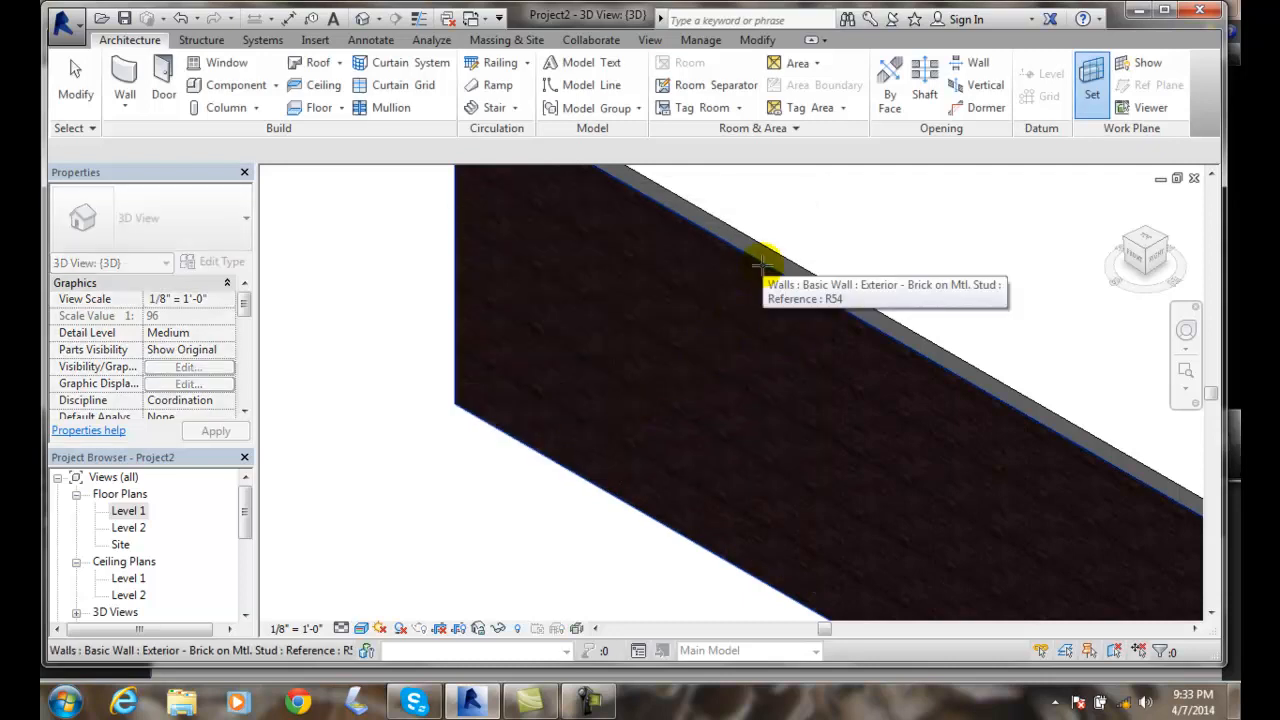
{"action": "left_click", "coordinate": [760, 260]}
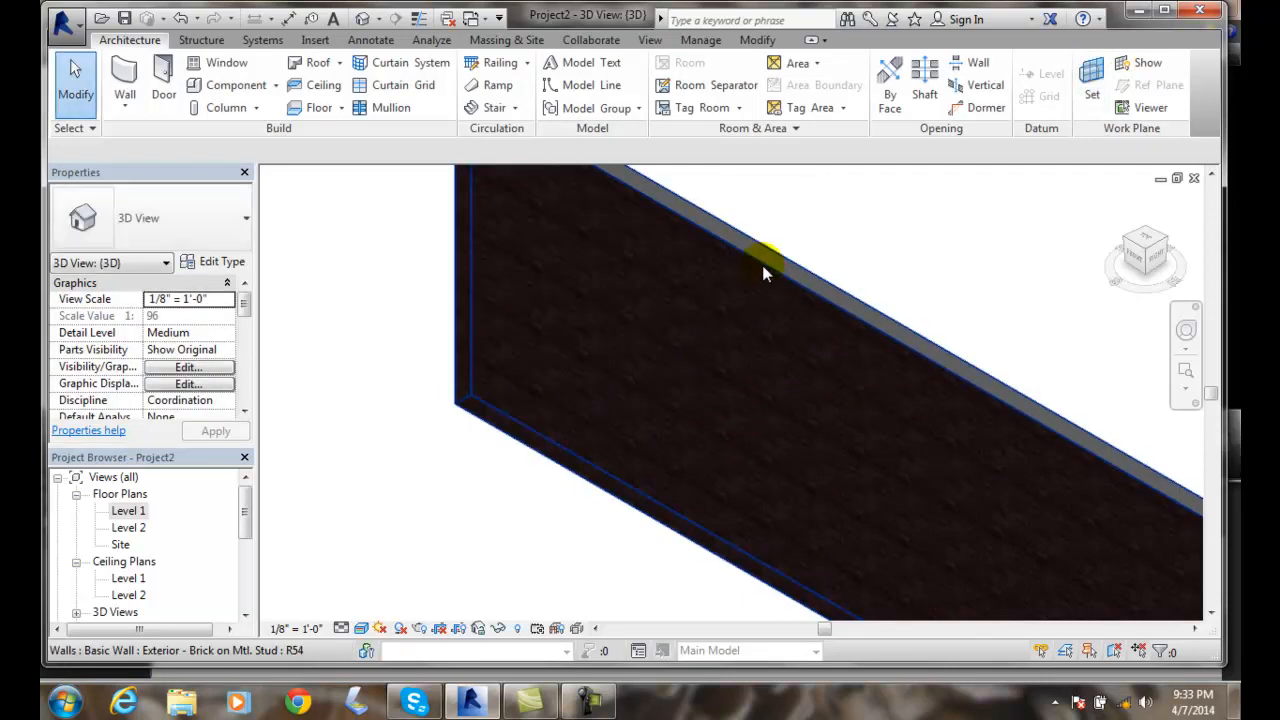
{"action": "mouse_move", "coordinate": [697, 475]}
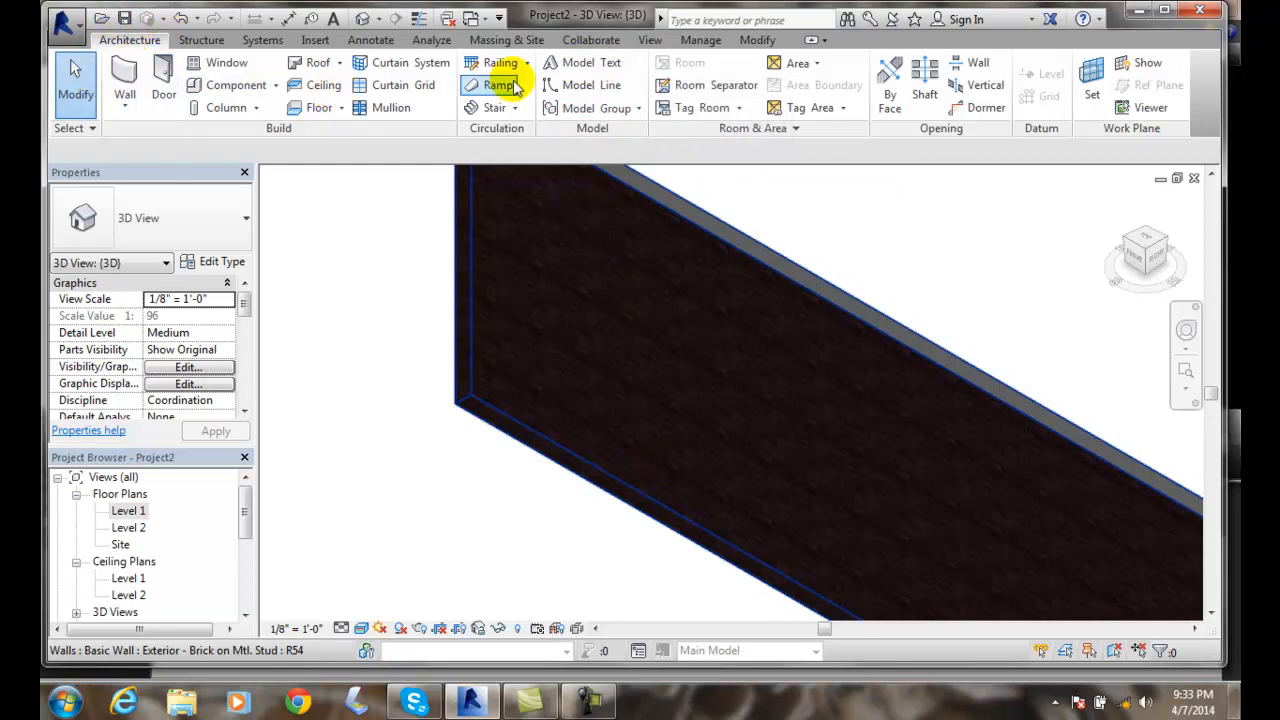
{"action": "mouse_move", "coordinate": [649, 40]}
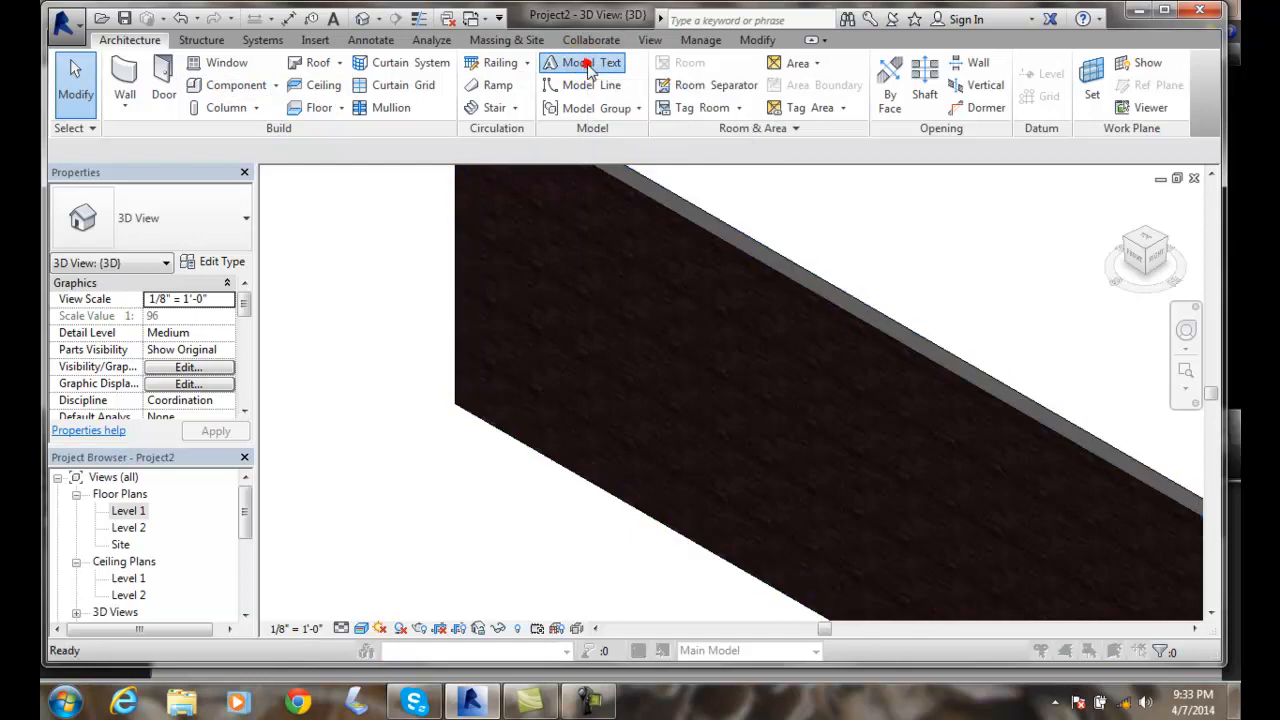
{"action": "left_click", "coordinate": [587, 62]}
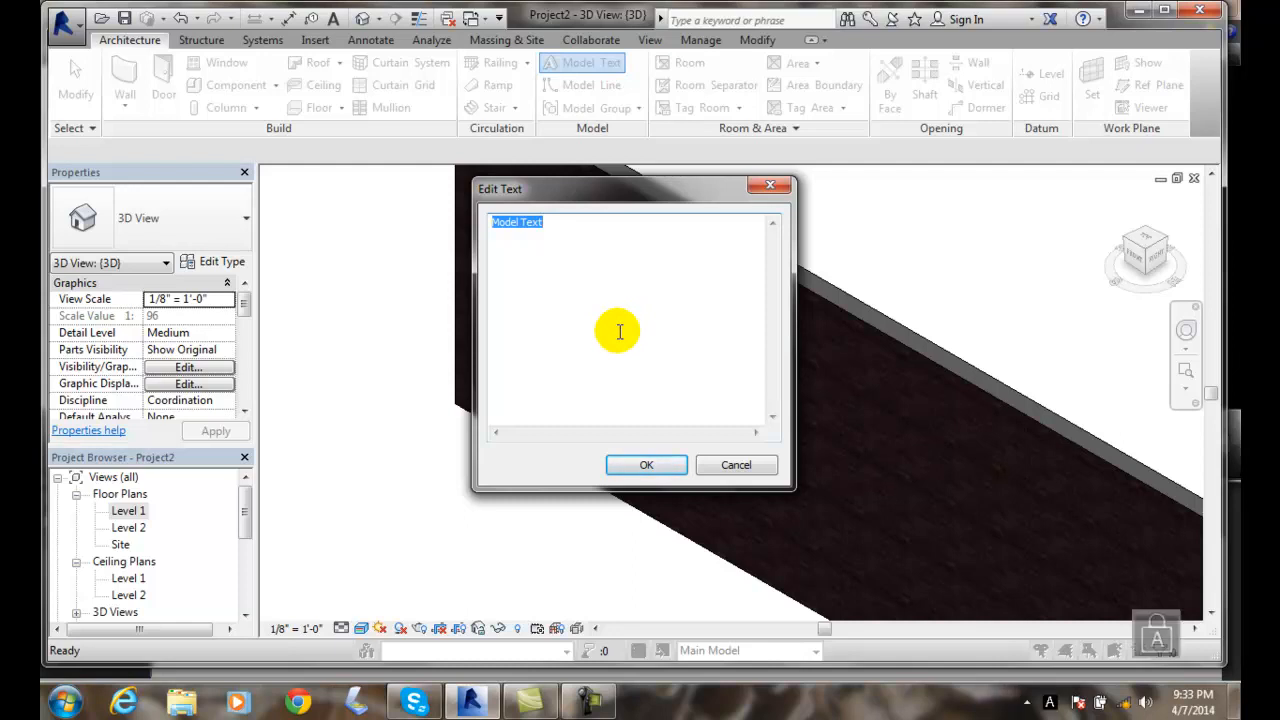
Enter 'KANKAKEE COMMUNITY COLLEGE' as the model text in the Edit Text dialog.
{"action": "type", "text": "KANKAKEE"}
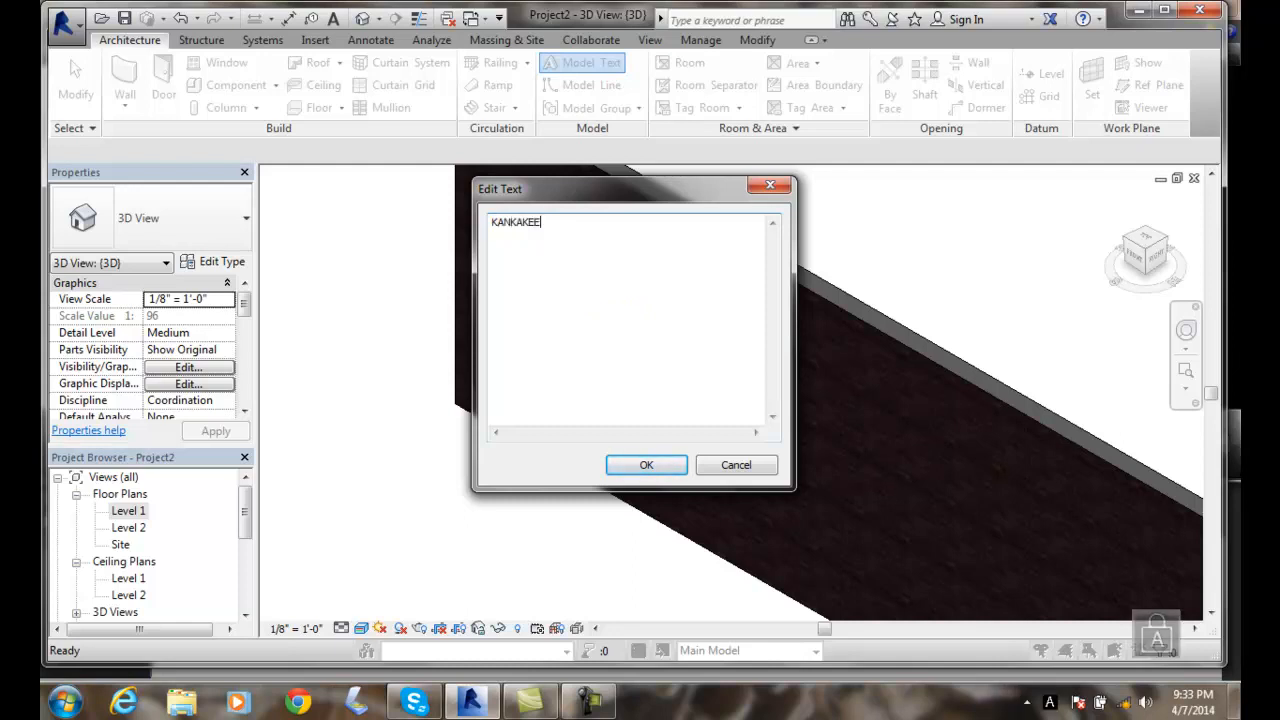
{"action": "type", "text": "COMMUNITY CO"}
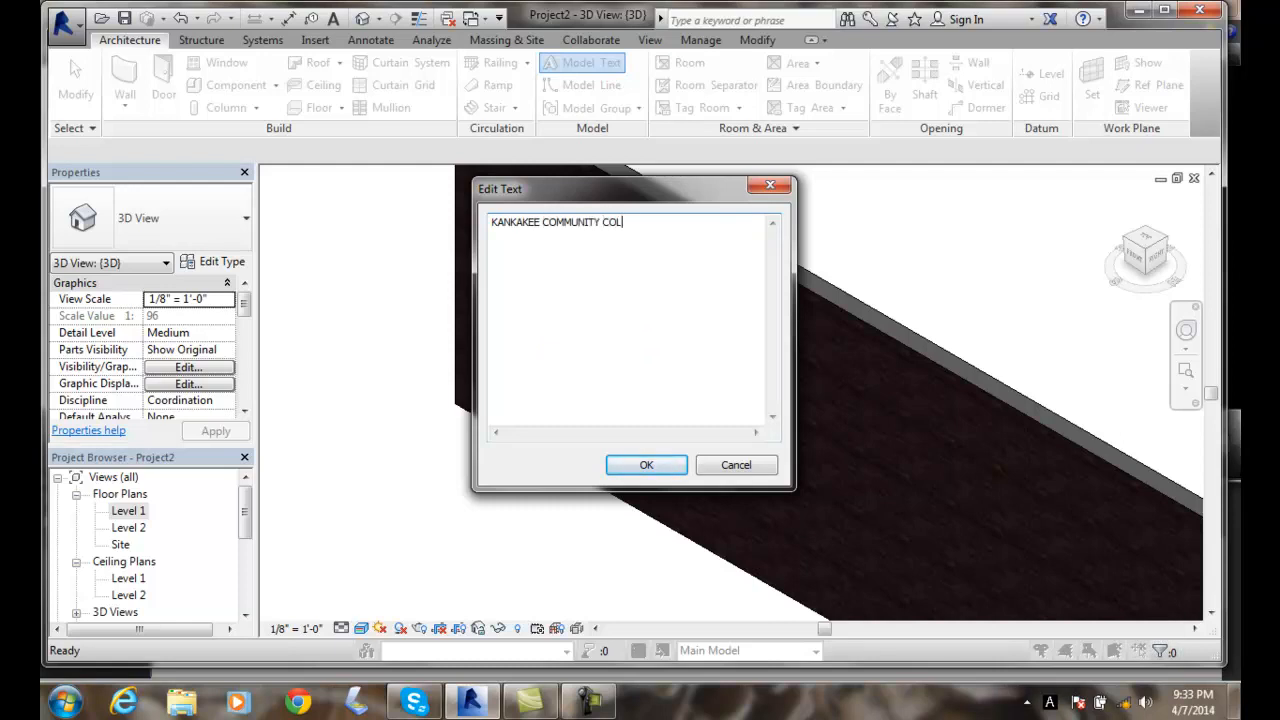
{"action": "type", "text": "LEGE"}
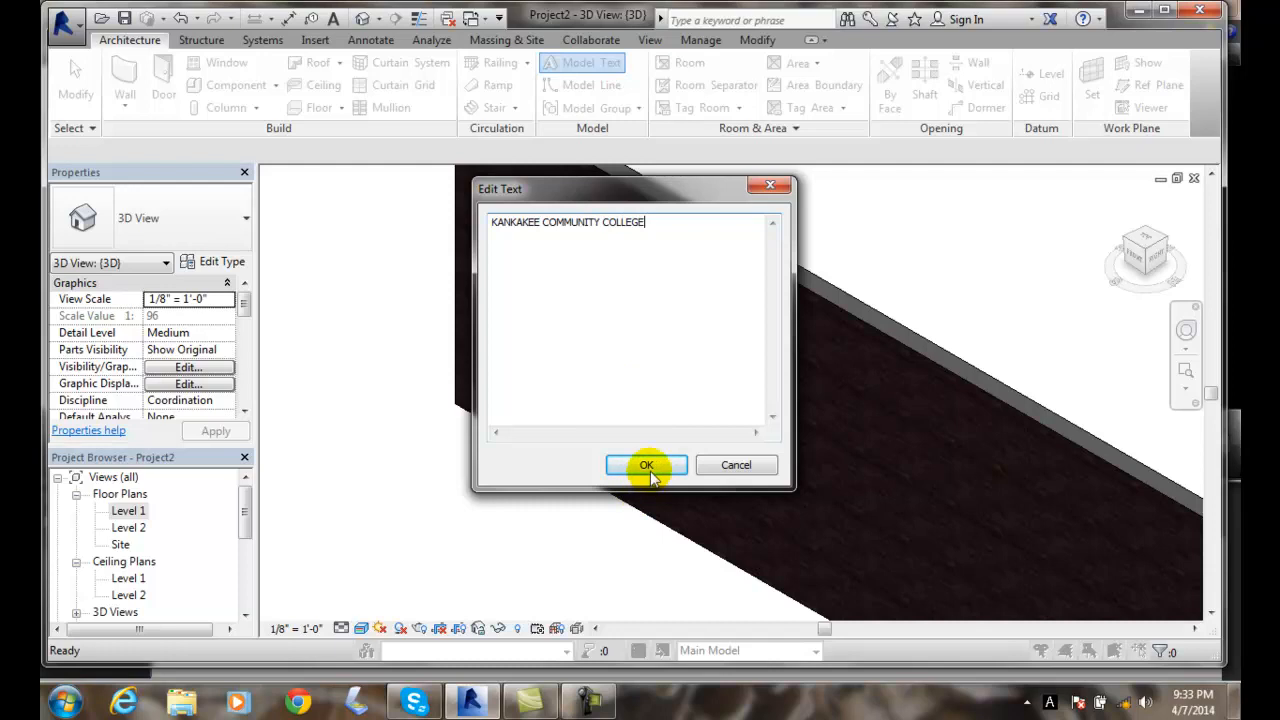
Confirm the text and place the lettering on the upper part of the brick wall face.
{"action": "left_click", "coordinate": [646, 465]}
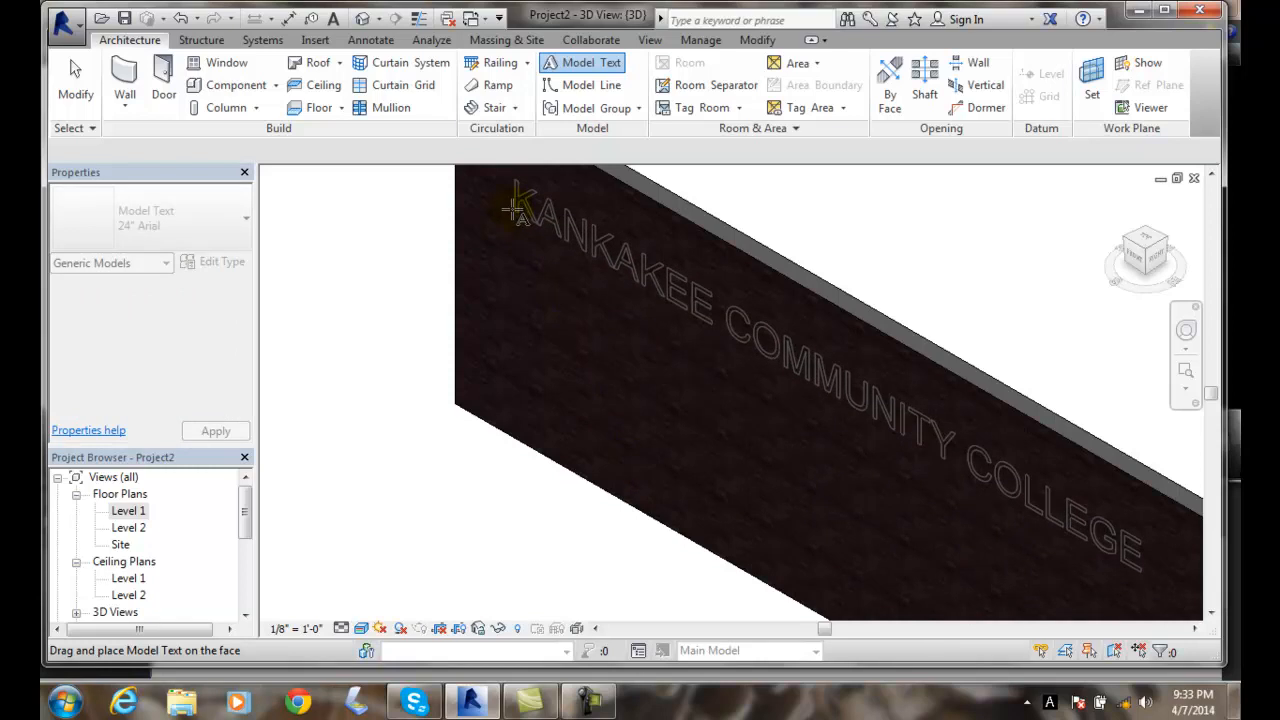
{"action": "left_click", "coordinate": [515, 215]}
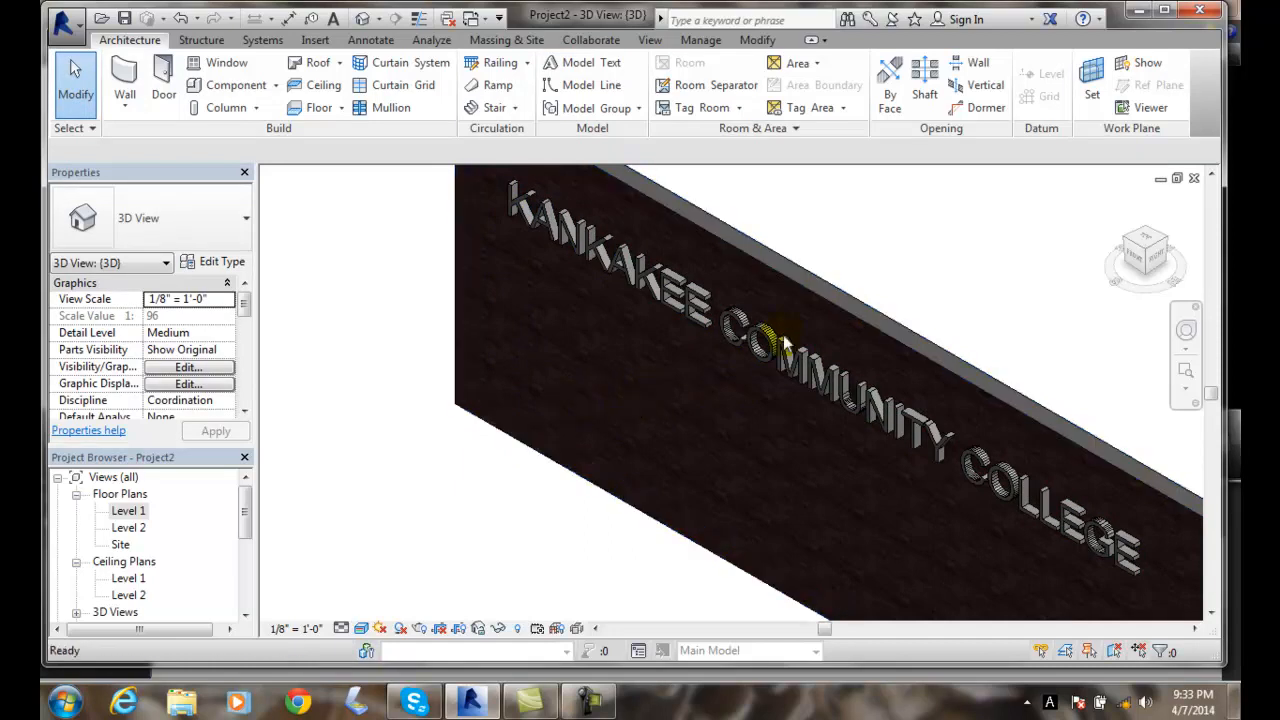
{"action": "mouse_move", "coordinate": [1100, 413]}
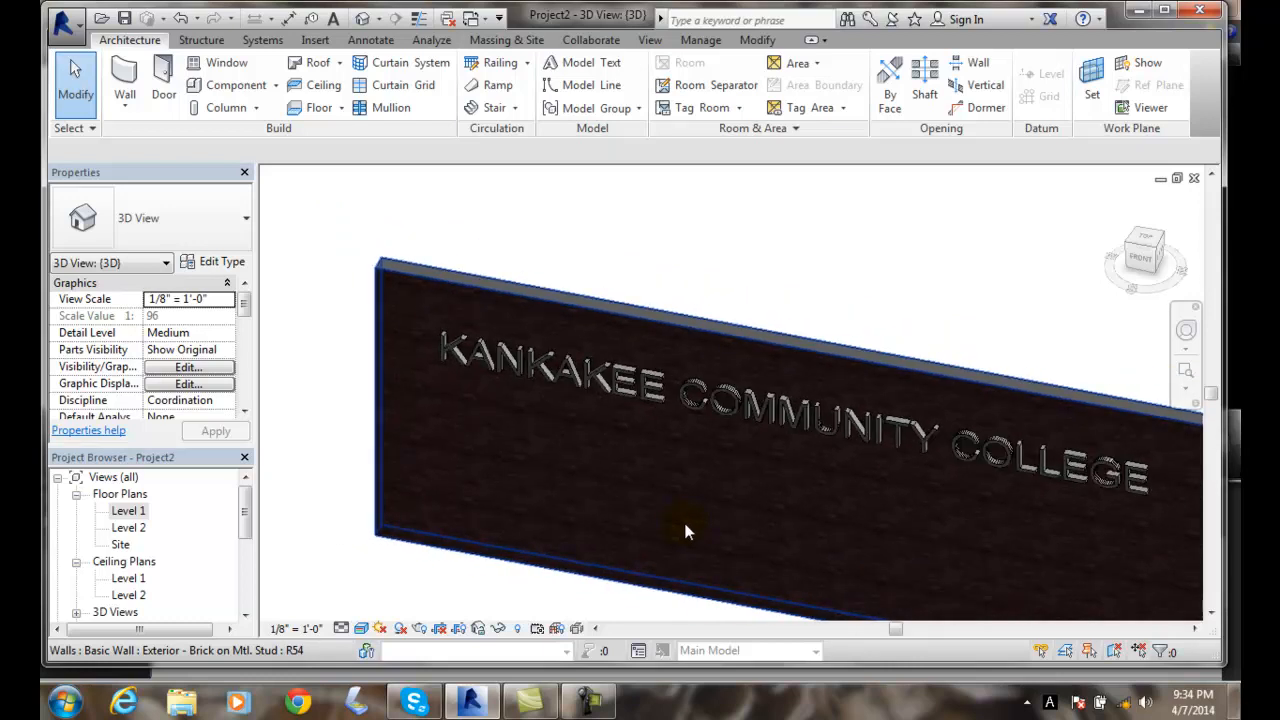
{"action": "mouse_move", "coordinate": [742, 502]}
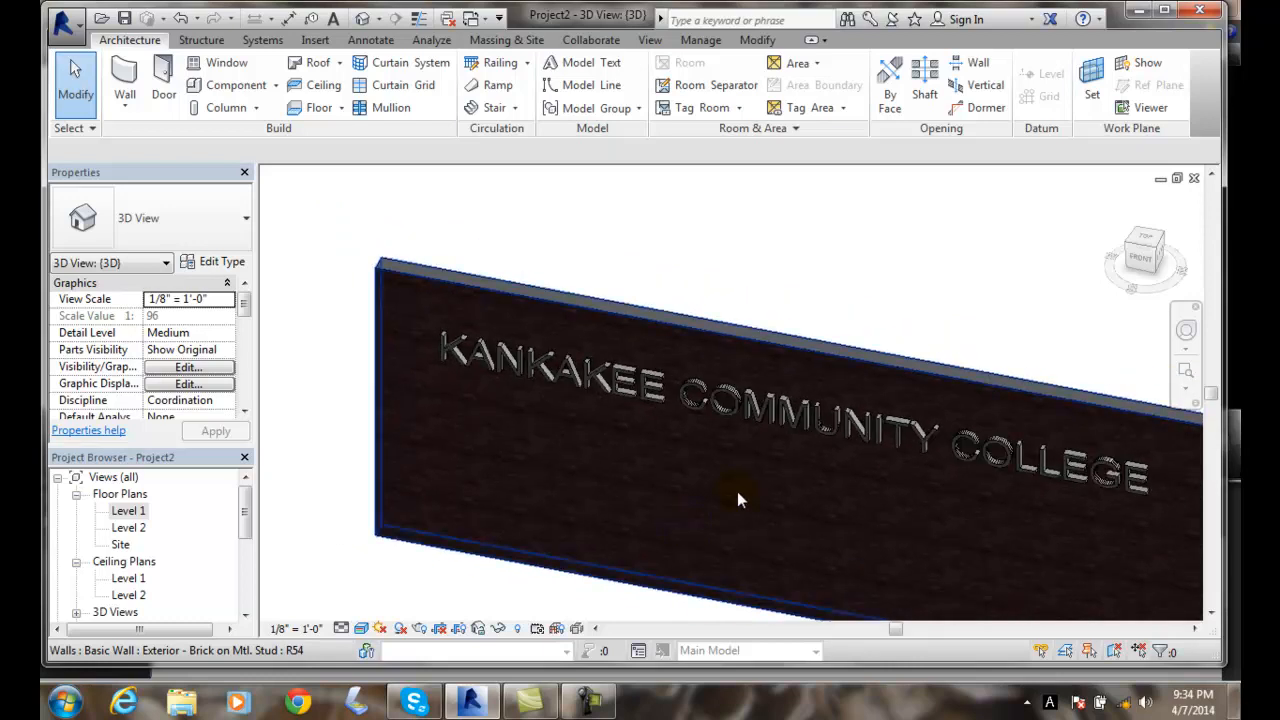